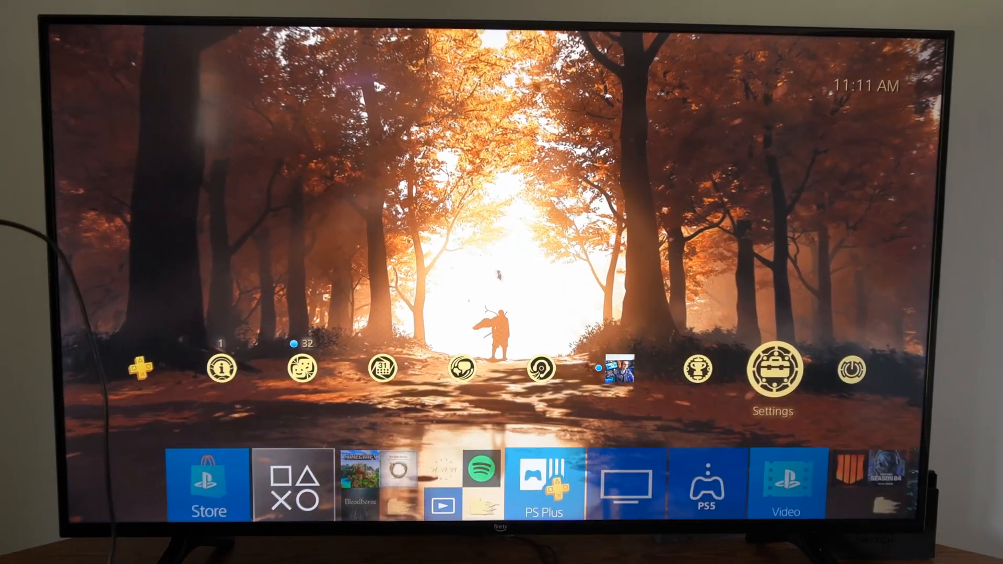
Open the PS4 Settings menu and scroll down through its categories to Devices
left_click(772, 368)
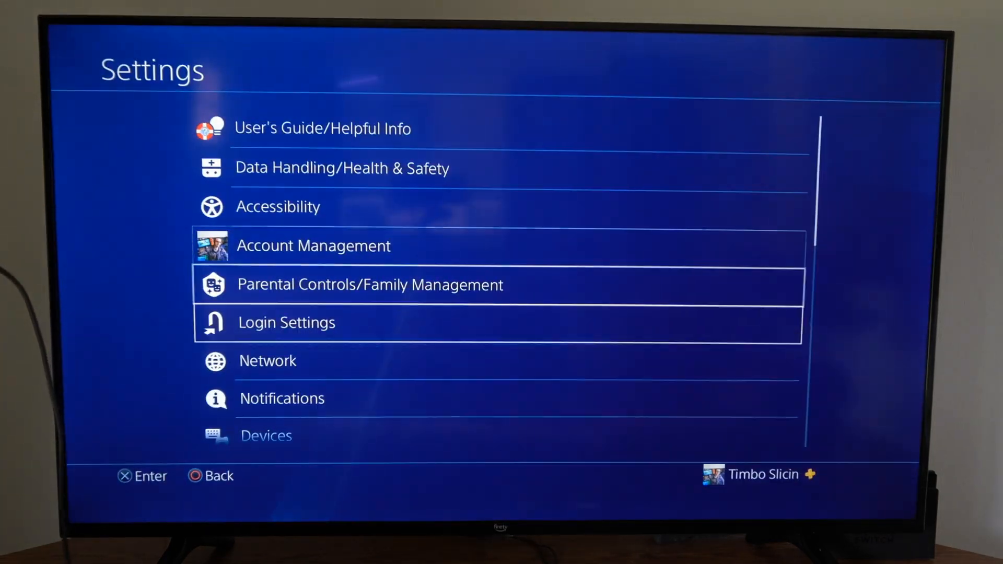
scroll("down", 3)
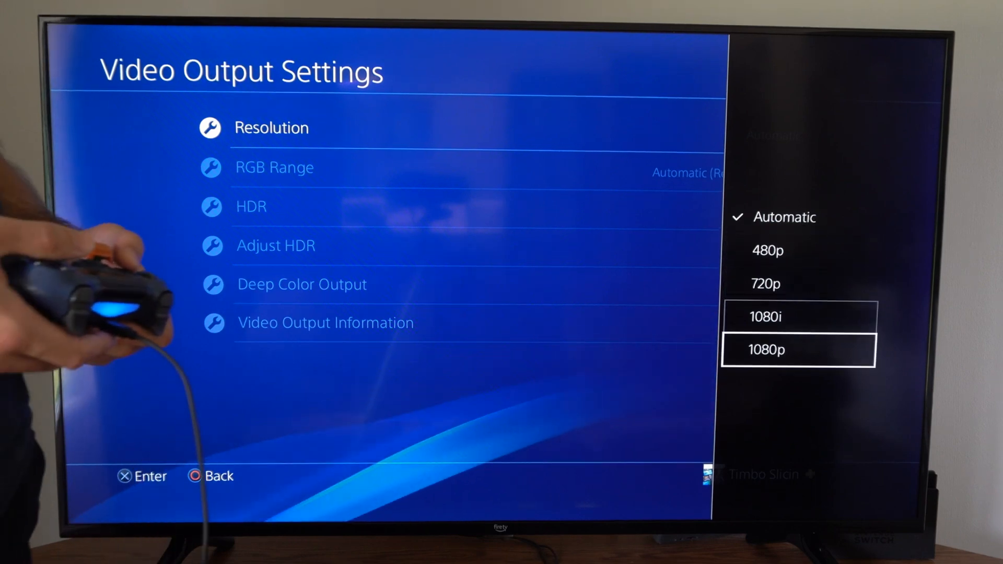
Move up the Resolution list to highlight 1080i, leaving Automatic still checked
key("Up")
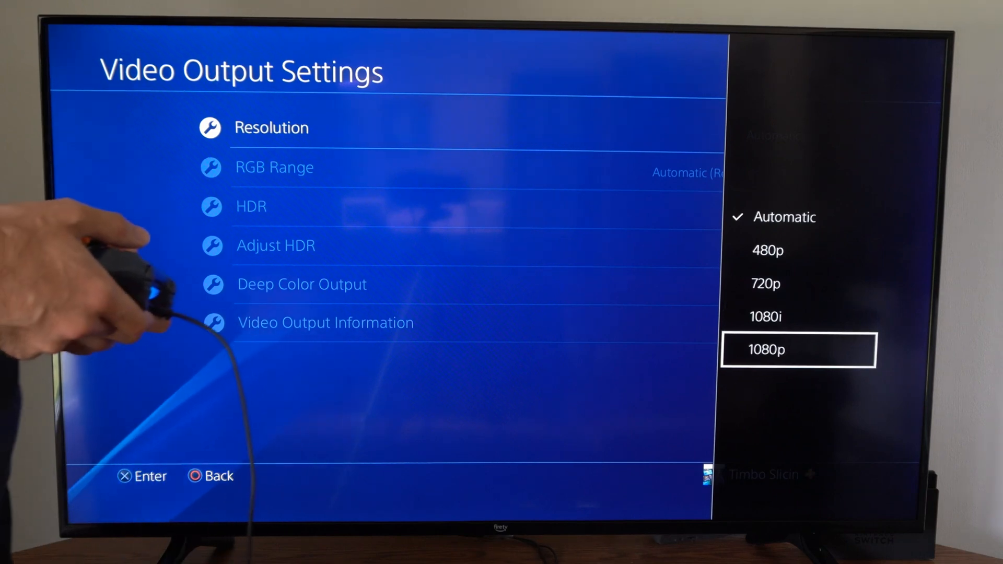
key("Up")
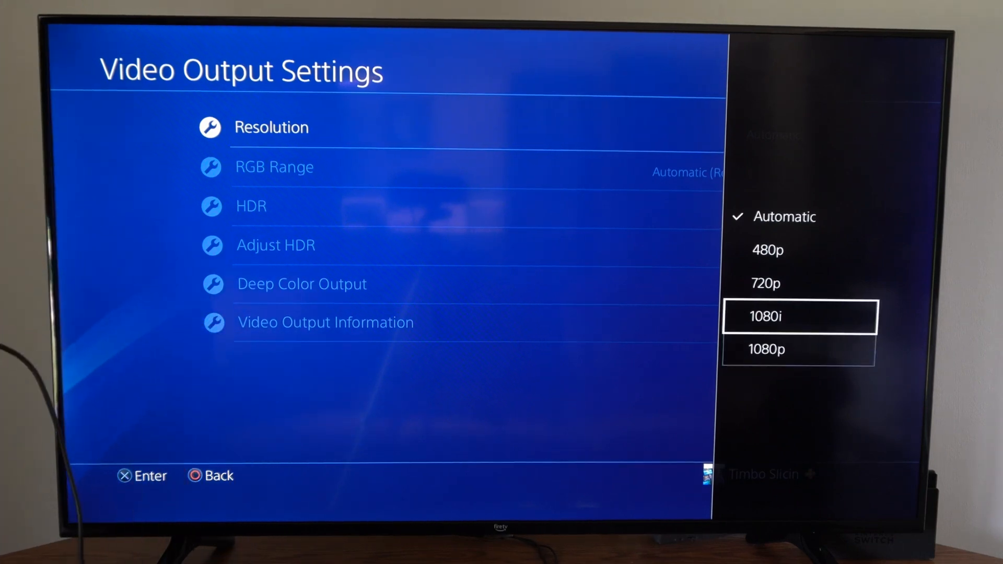